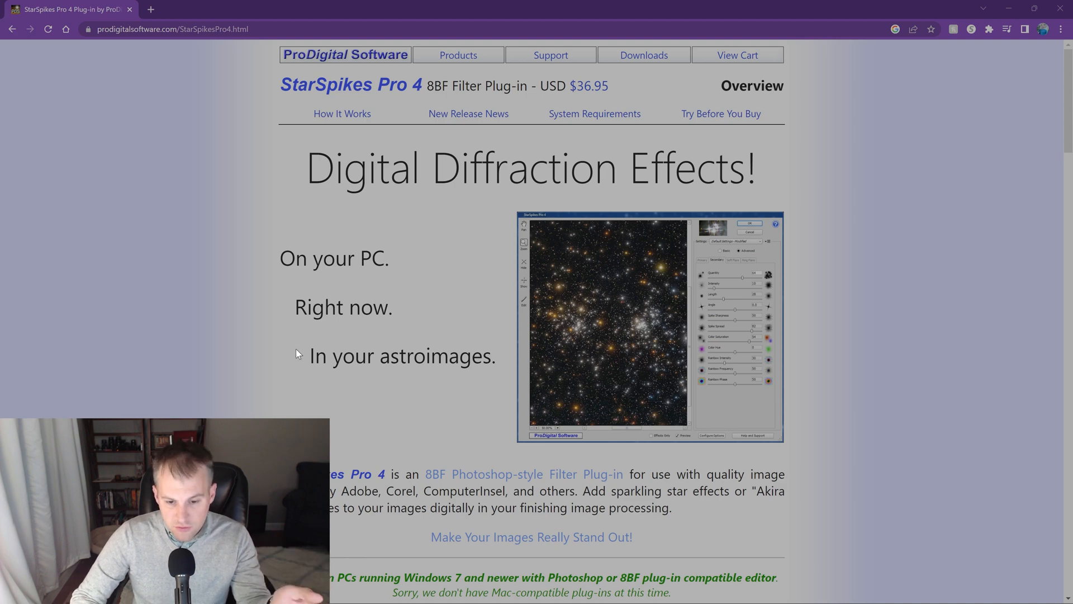
Scroll through the StarSpikes Pro 4 try/buy page, then switch to Photoshop with the IC434 nebula image.
scroll("down", 3)
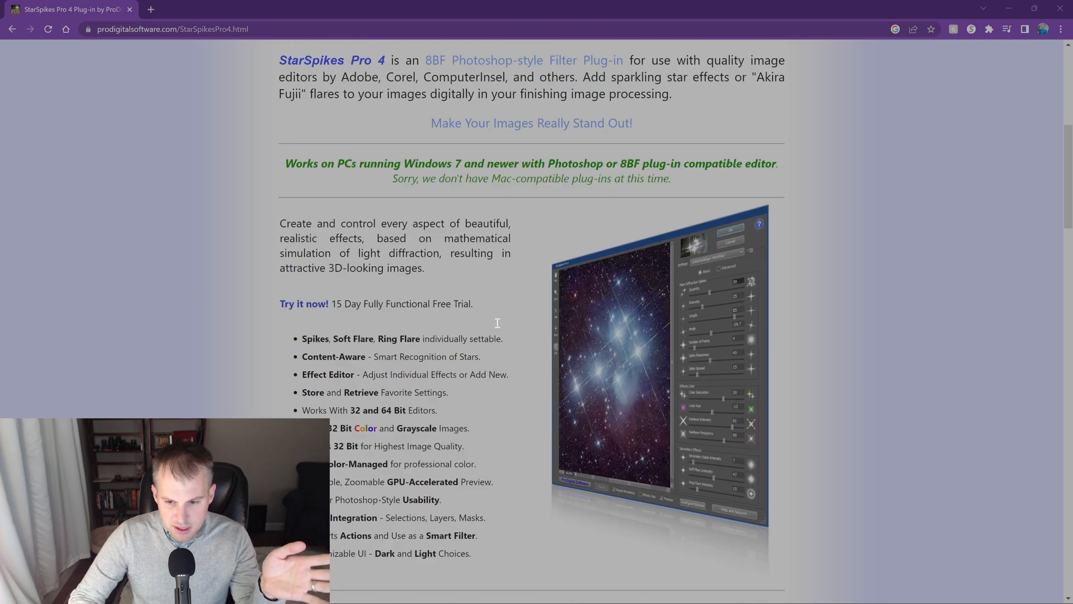
scroll("down", 3)
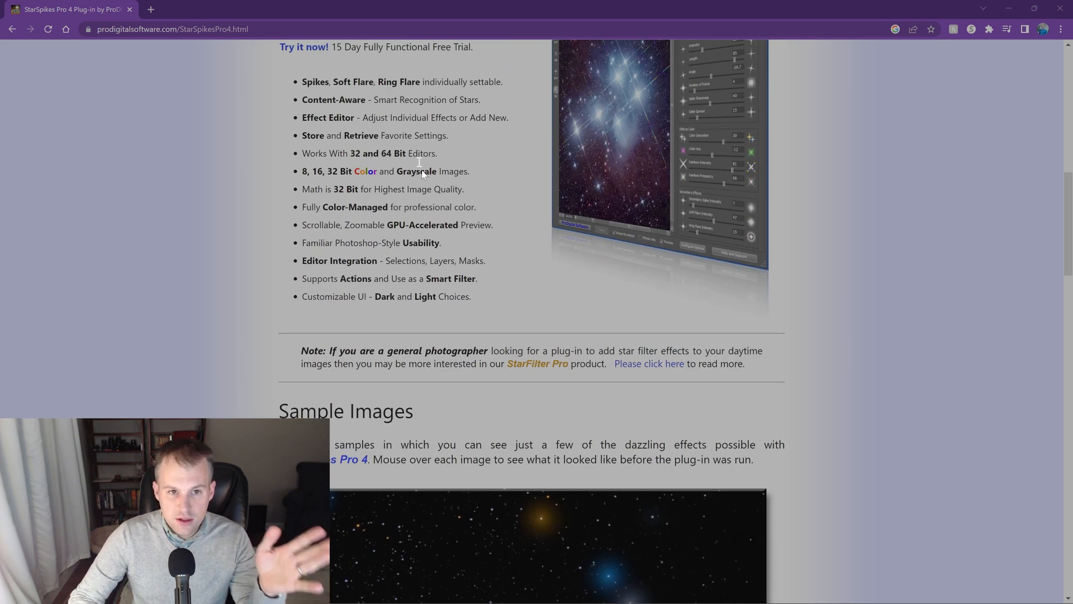
scroll("down", 3)
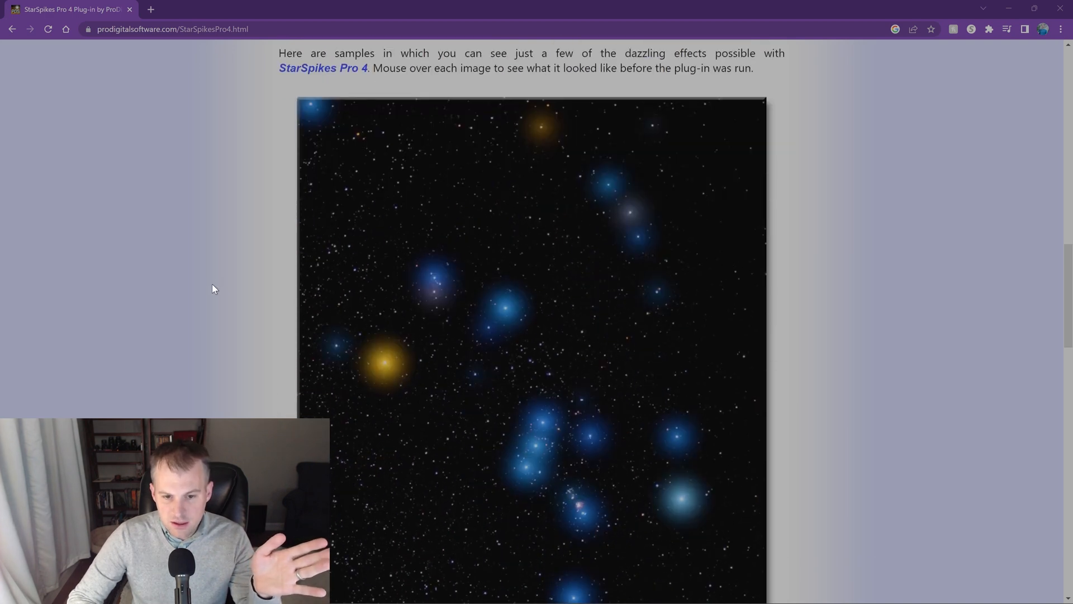
mouse_move(507, 332)
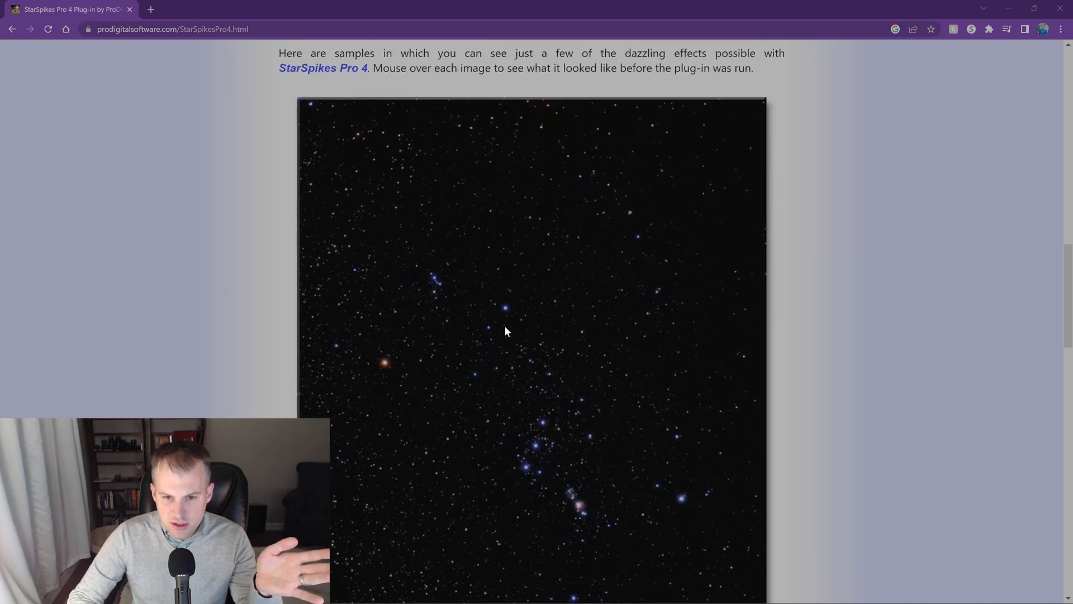
mouse_move(505, 331)
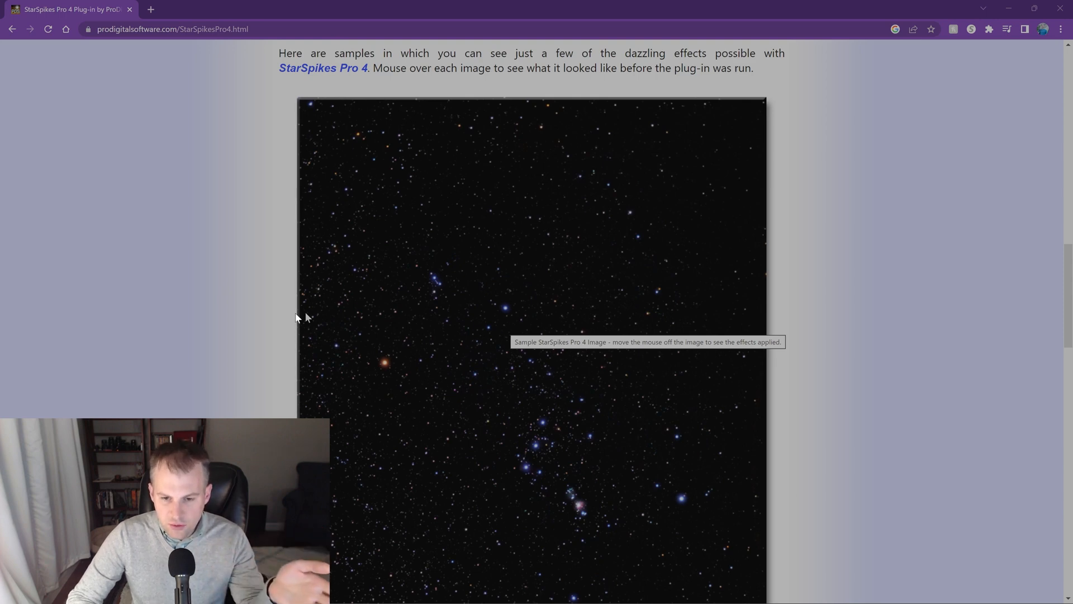
scroll("down", 3)
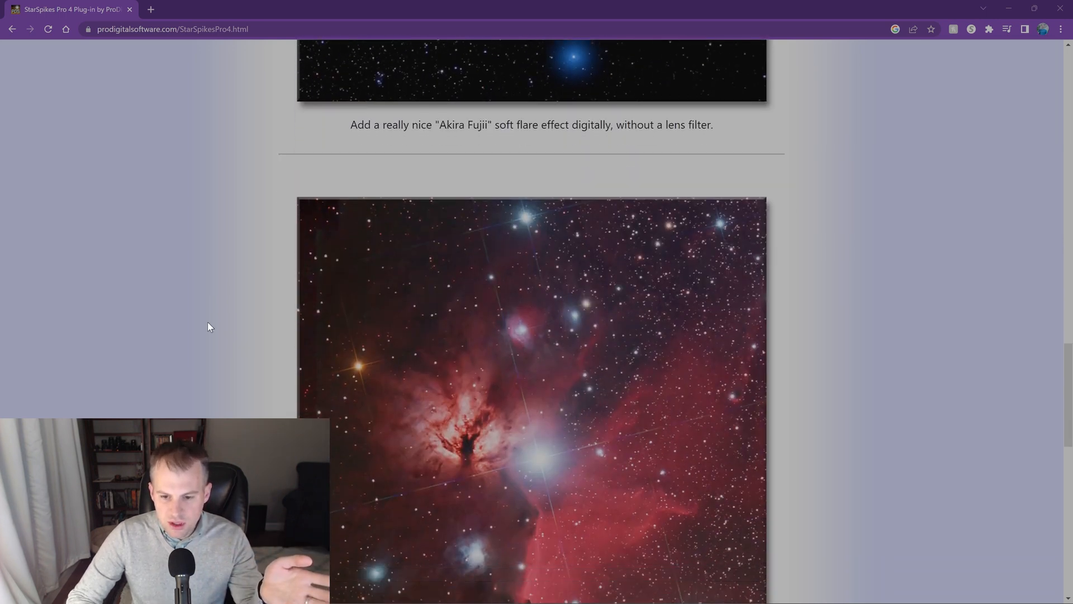
scroll("down", 3)
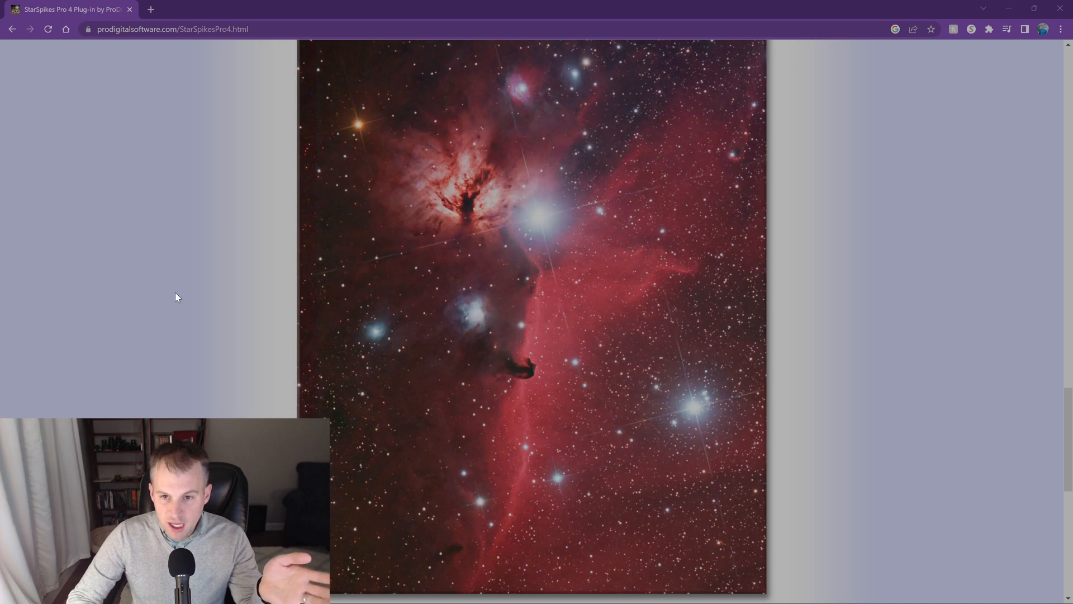
scroll("down", 3)
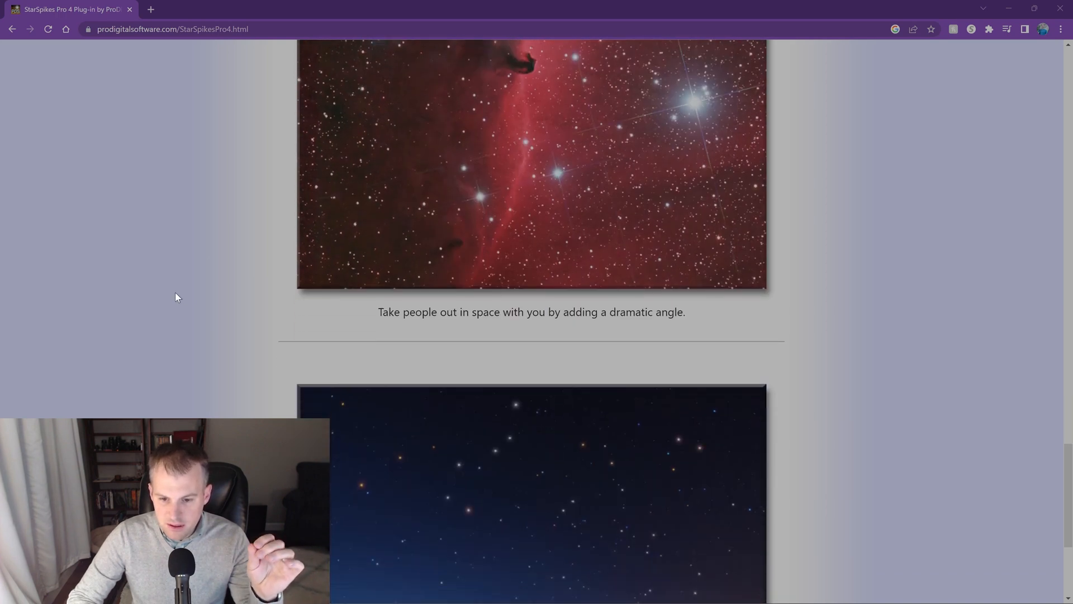
scroll("down", 3)
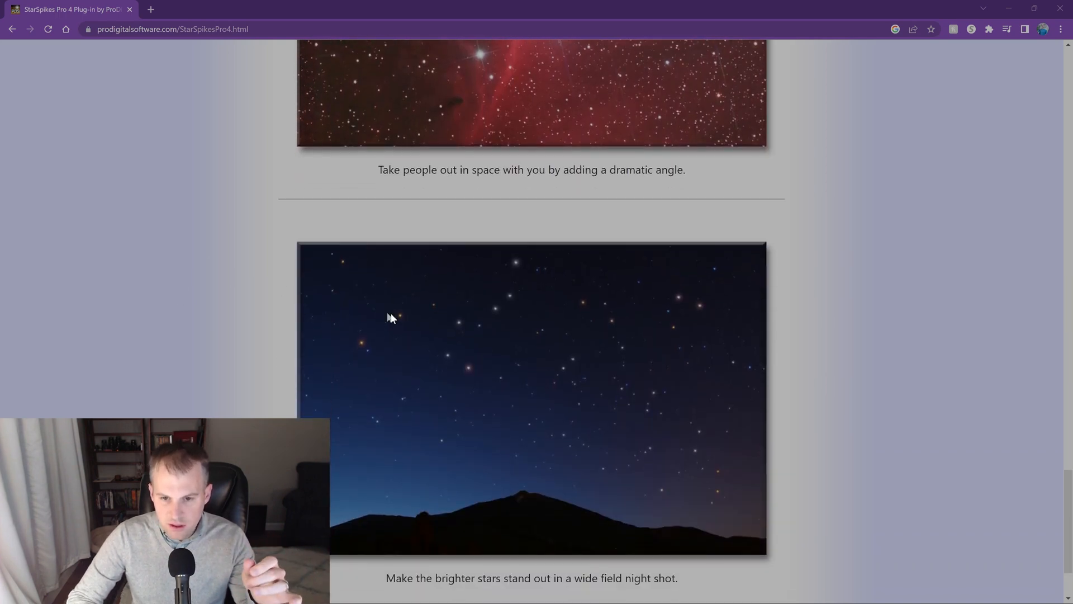
mouse_move(396, 321)
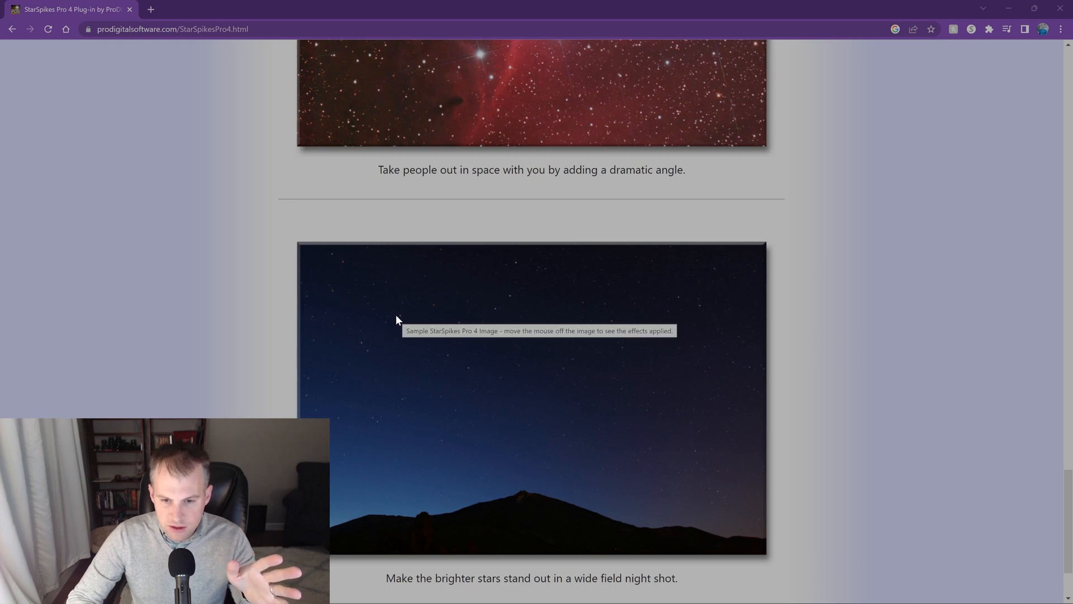
mouse_move(383, 339)
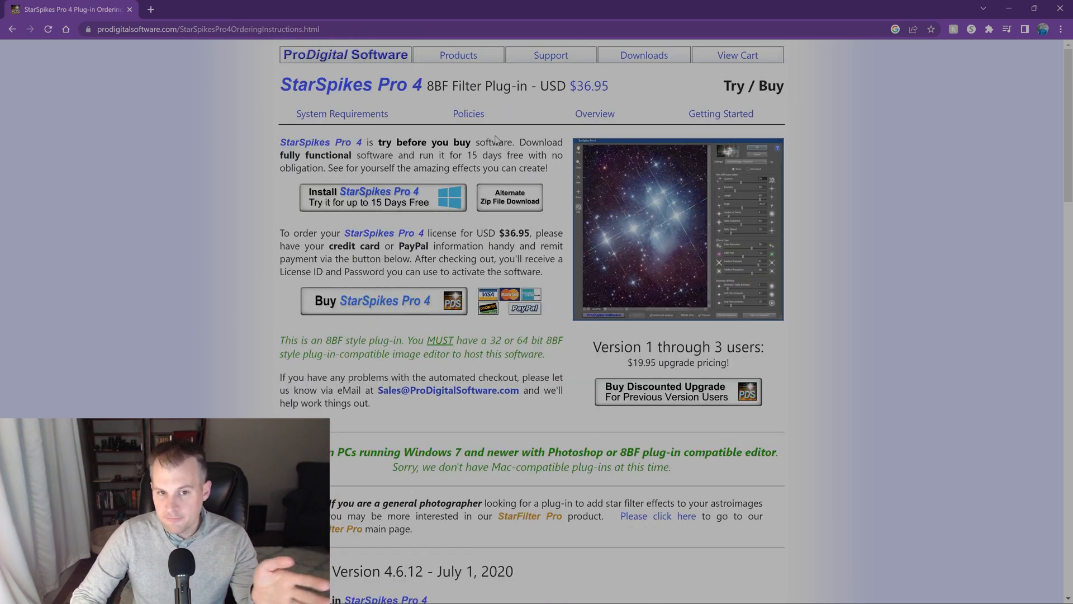
mouse_move(422, 203)
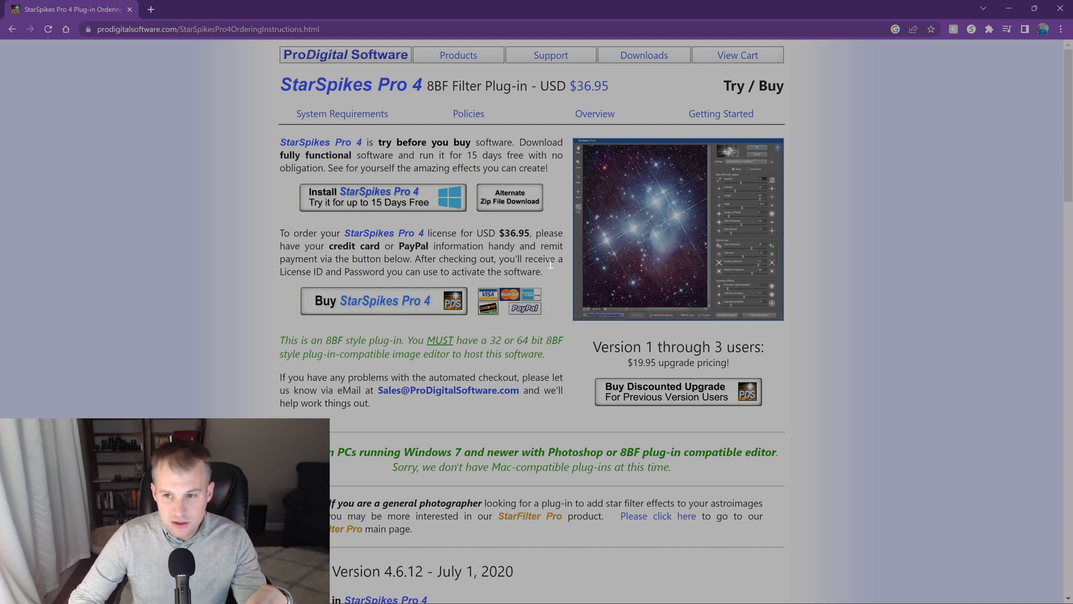
mouse_move(549, 176)
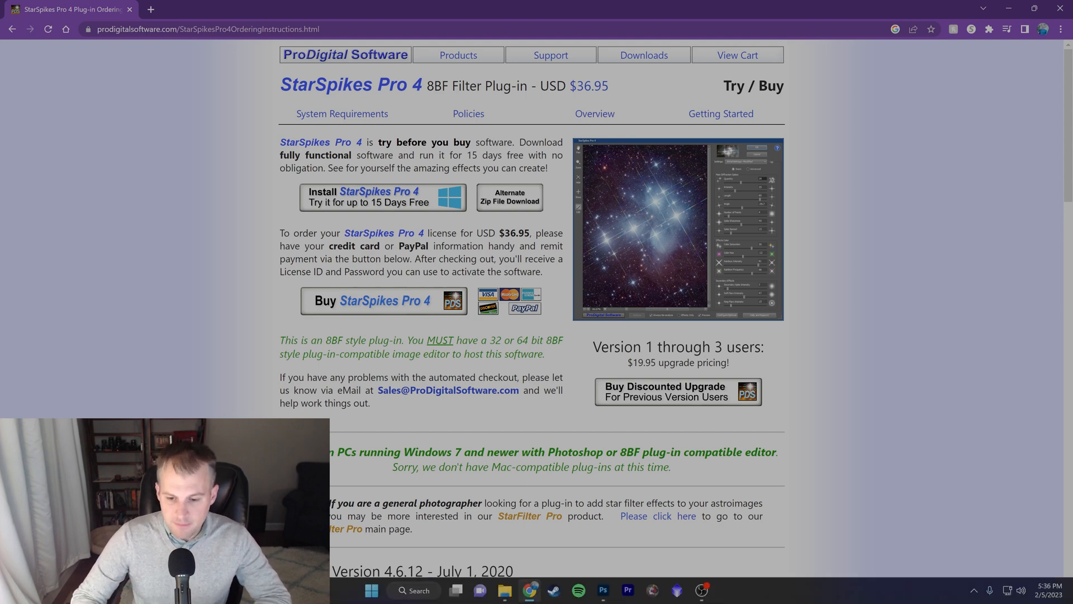
left_click(603, 590)
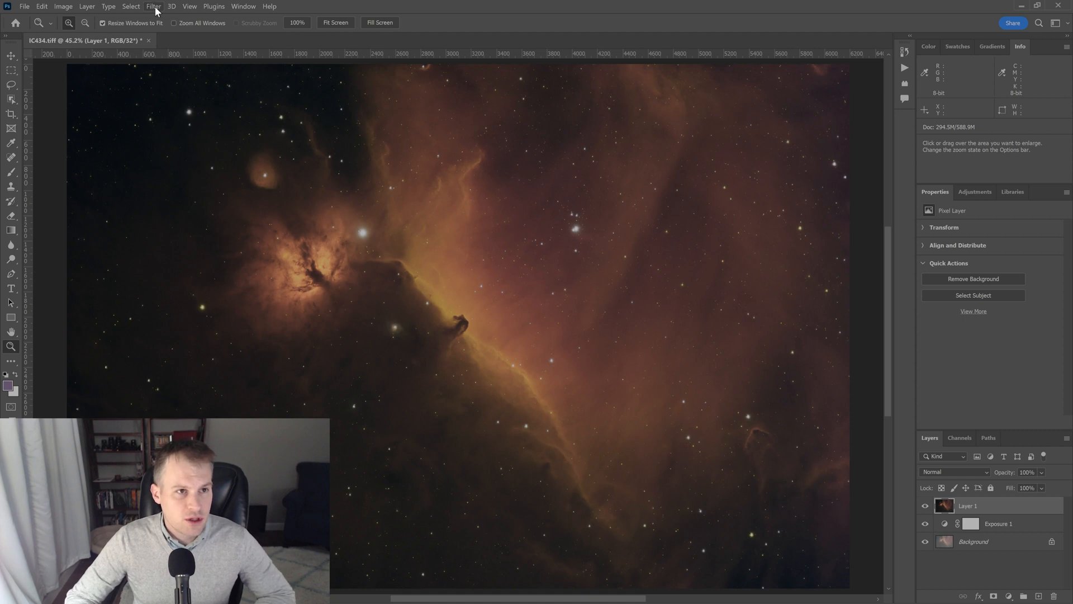
Launch the StarSpikes Pro 4 filter from Filter > ProDigital Software on the nebula layer.
left_click(153, 7)
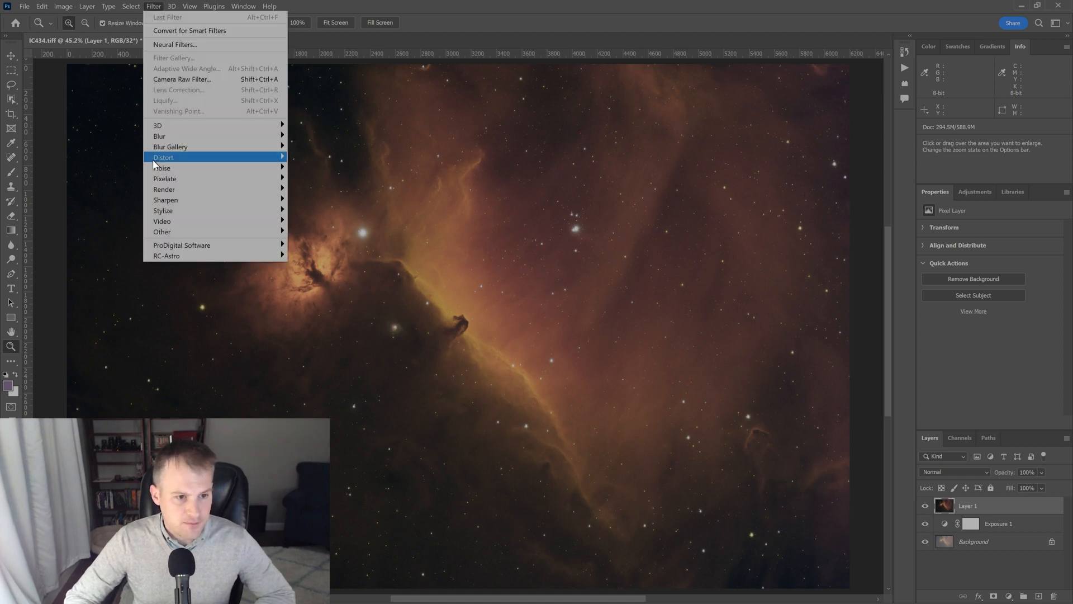
mouse_move(181, 245)
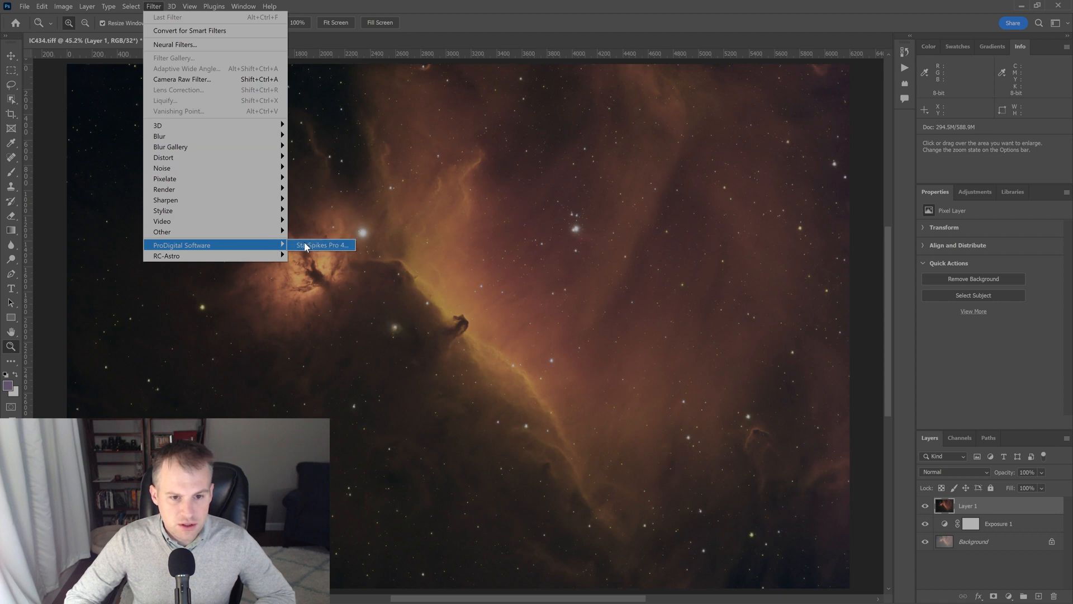
left_click(322, 245)
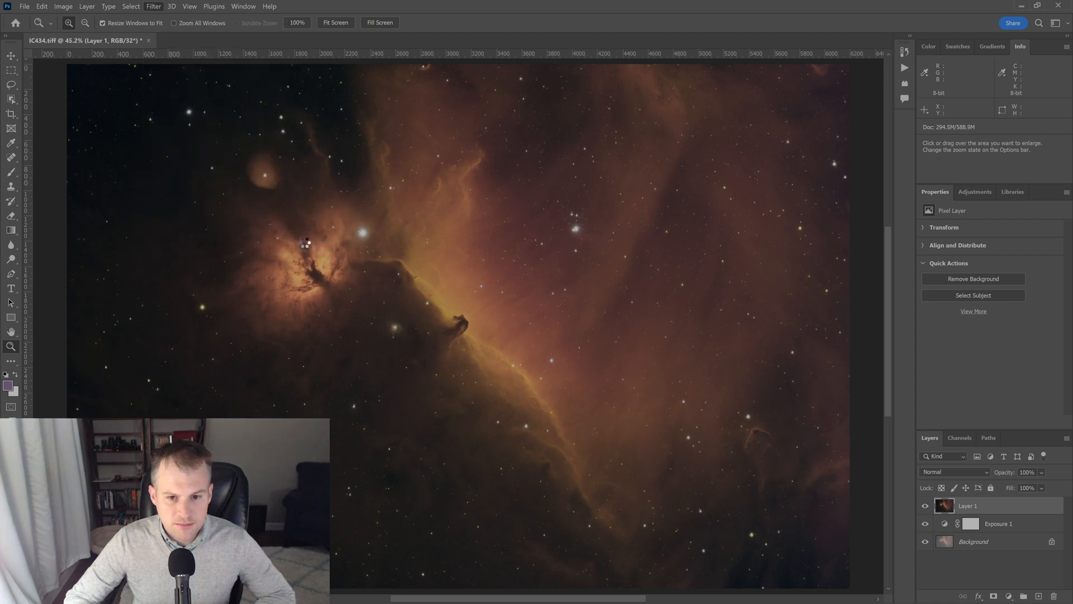
left_click(153, 6)
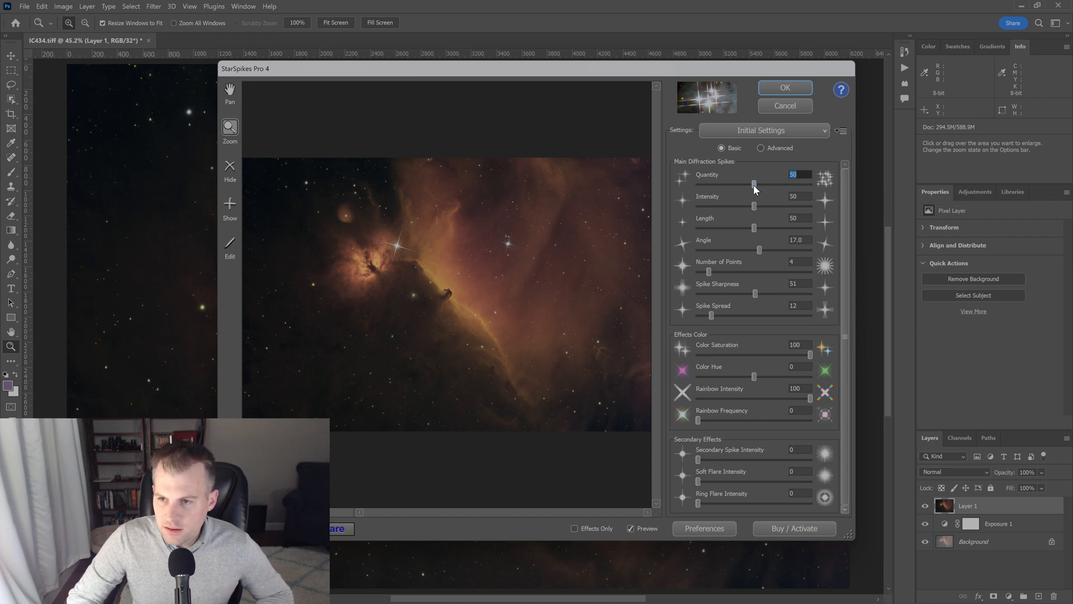
Set spike Quantity to 65, Intensity to 72 and Length to about 46.
left_click_drag(755, 185, 770, 185)
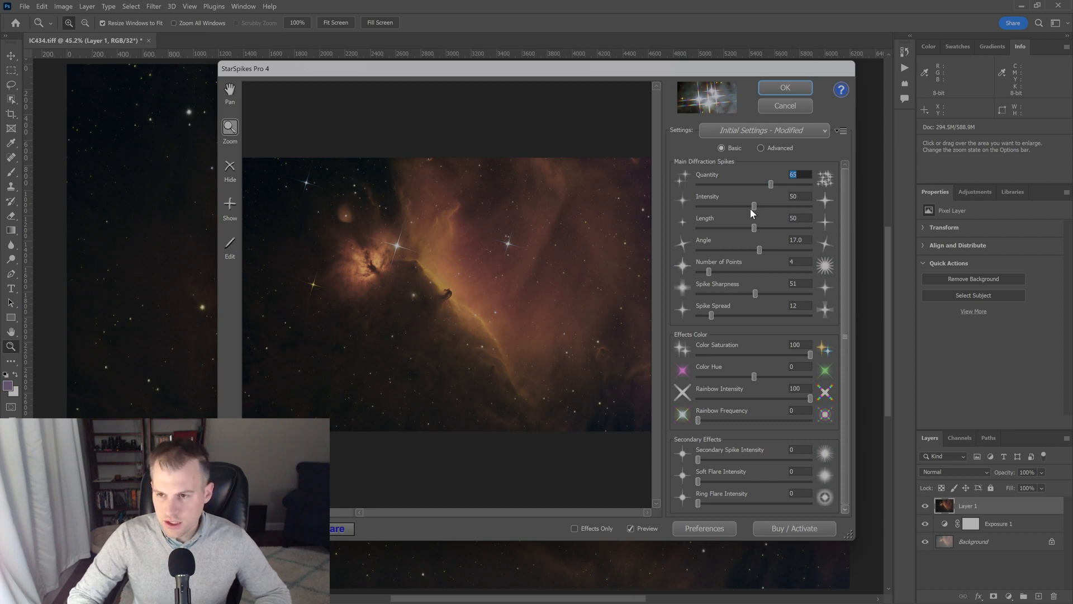
left_click_drag(755, 206, 801, 206)
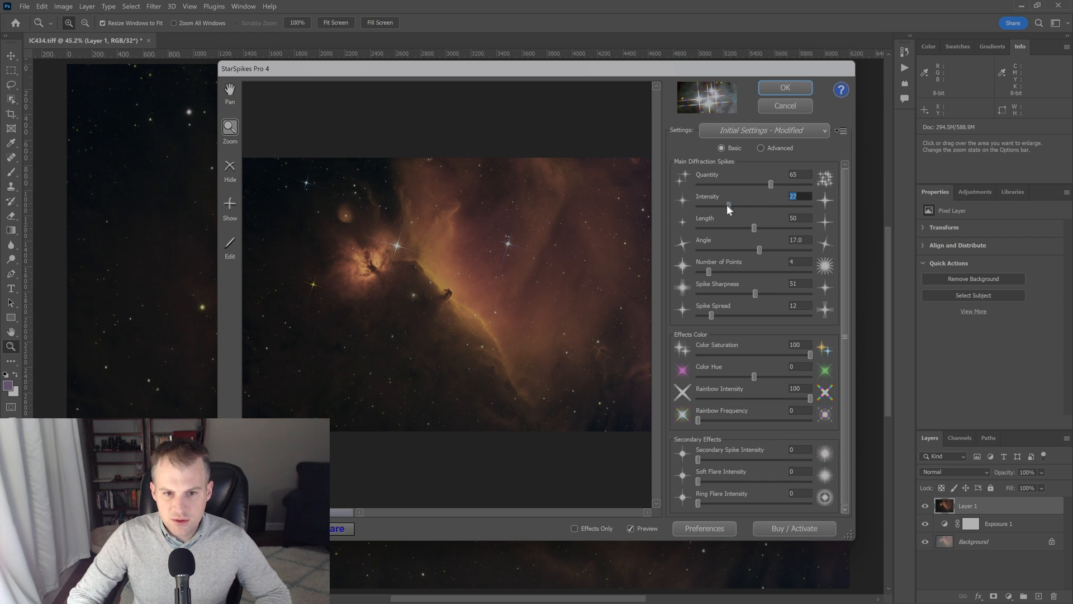
left_click_drag(728, 205, 765, 205)
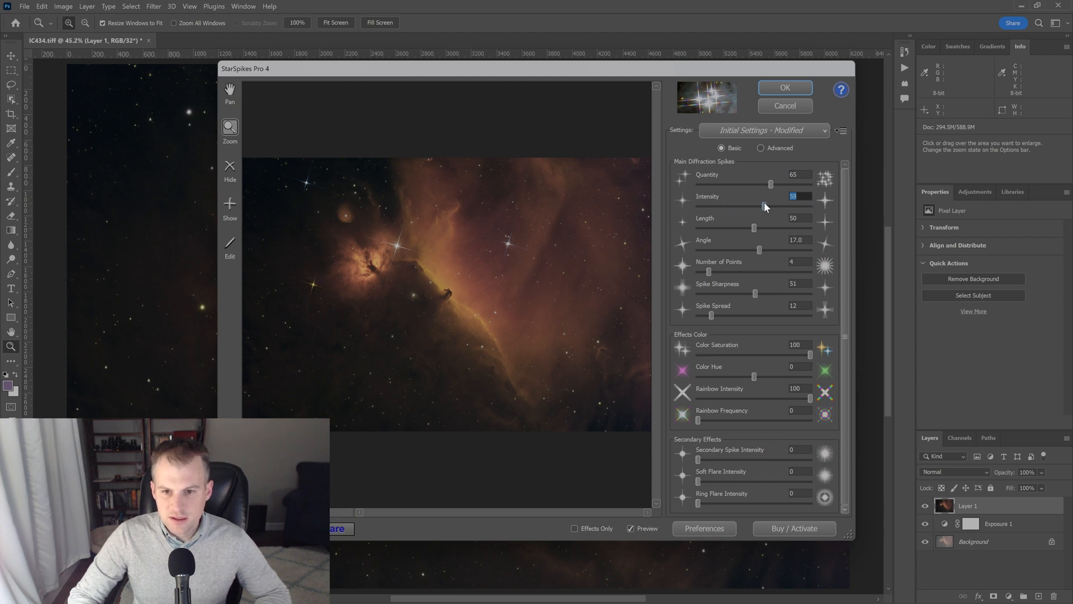
left_click_drag(766, 206, 775, 205)
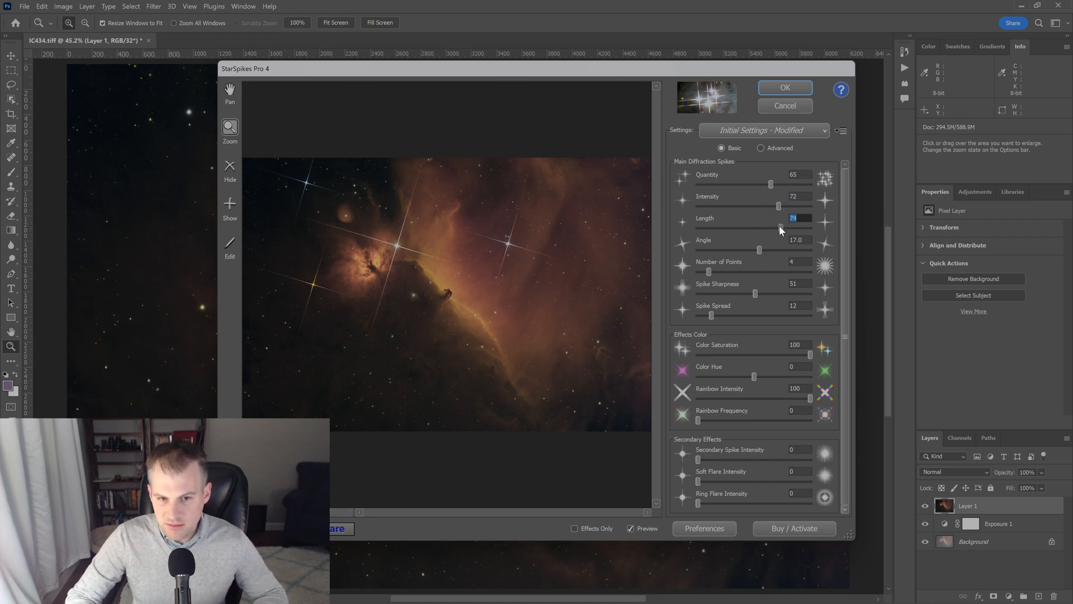
left_click_drag(777, 227, 749, 227)
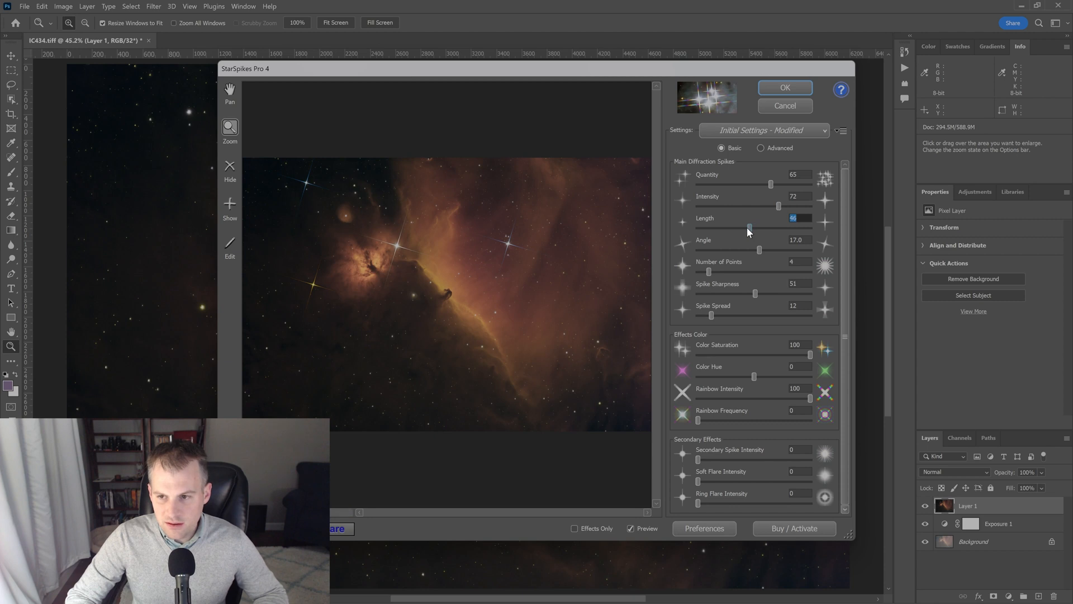
mouse_move(706, 270)
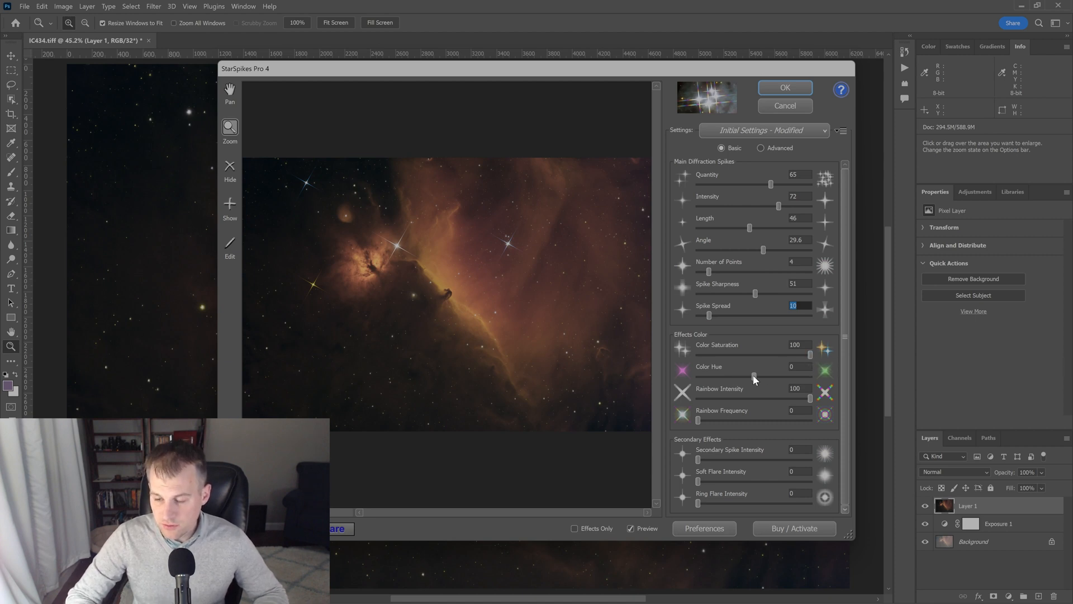
mouse_move(807, 404)
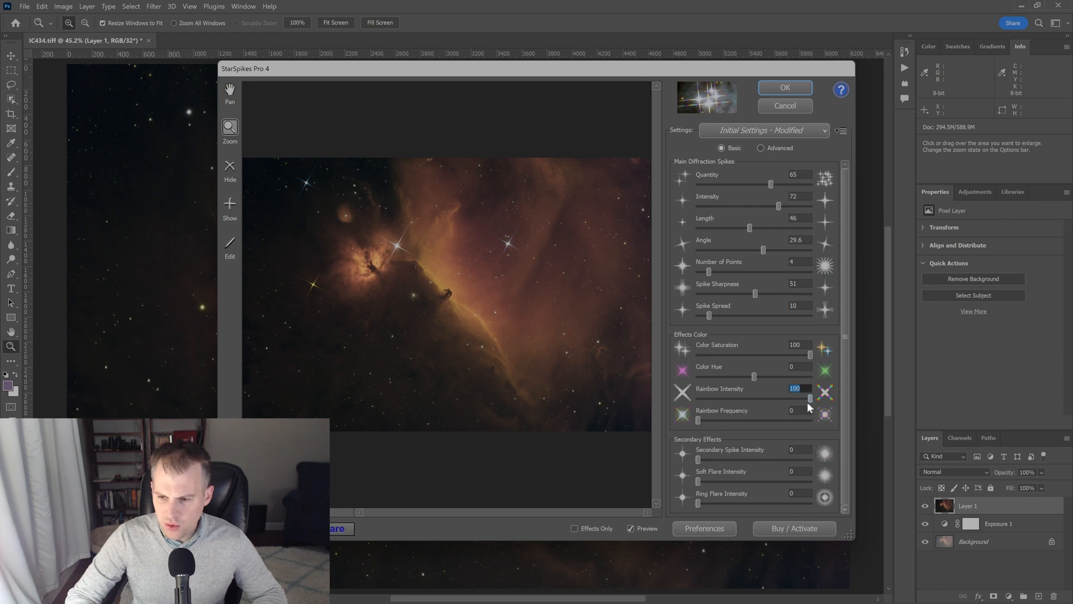
Add slight rainbow banding by settling Rainbow Frequency at 64.
left_click_drag(698, 419, 716, 420)
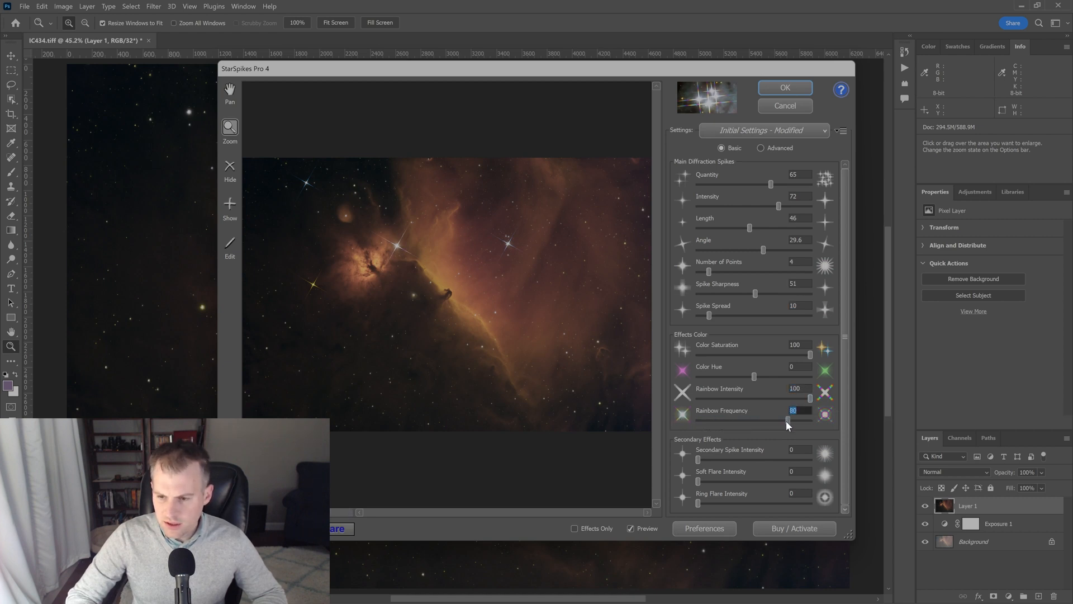
left_click_drag(794, 419, 783, 419)
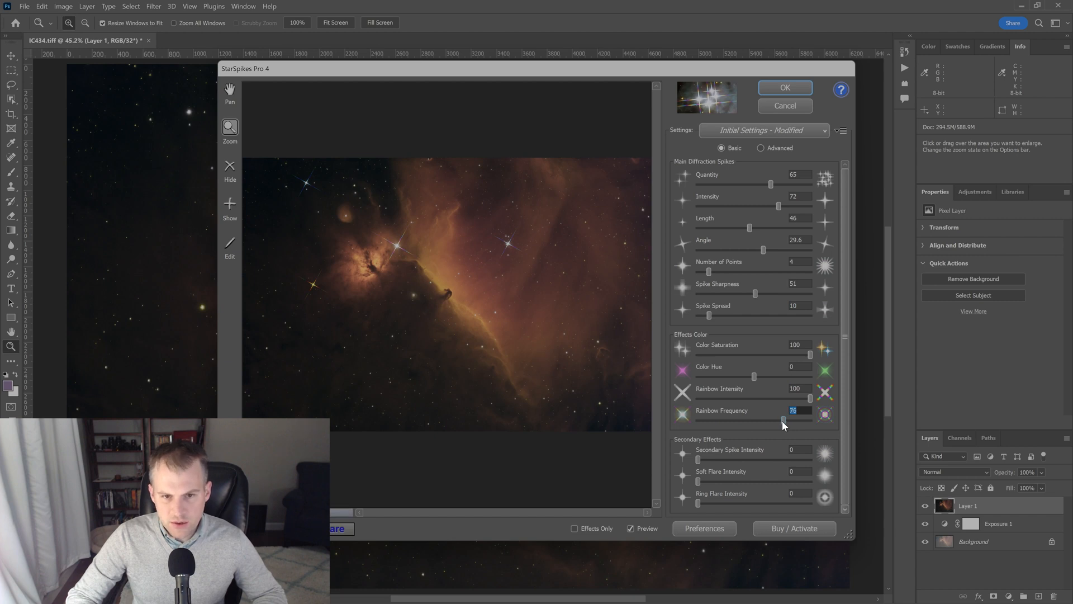
left_click_drag(784, 419, 772, 419)
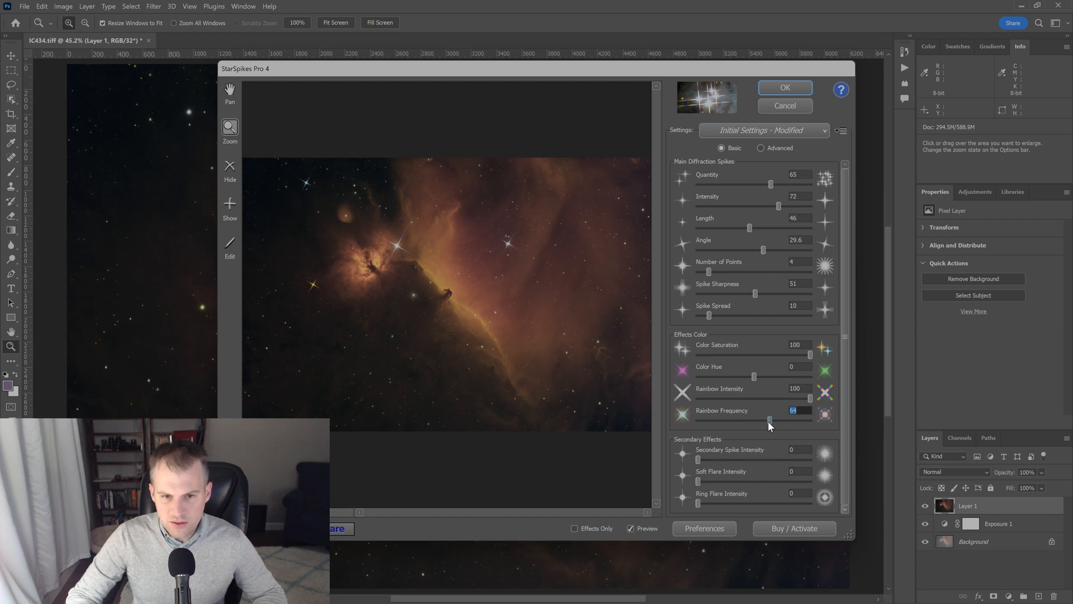
mouse_move(724, 384)
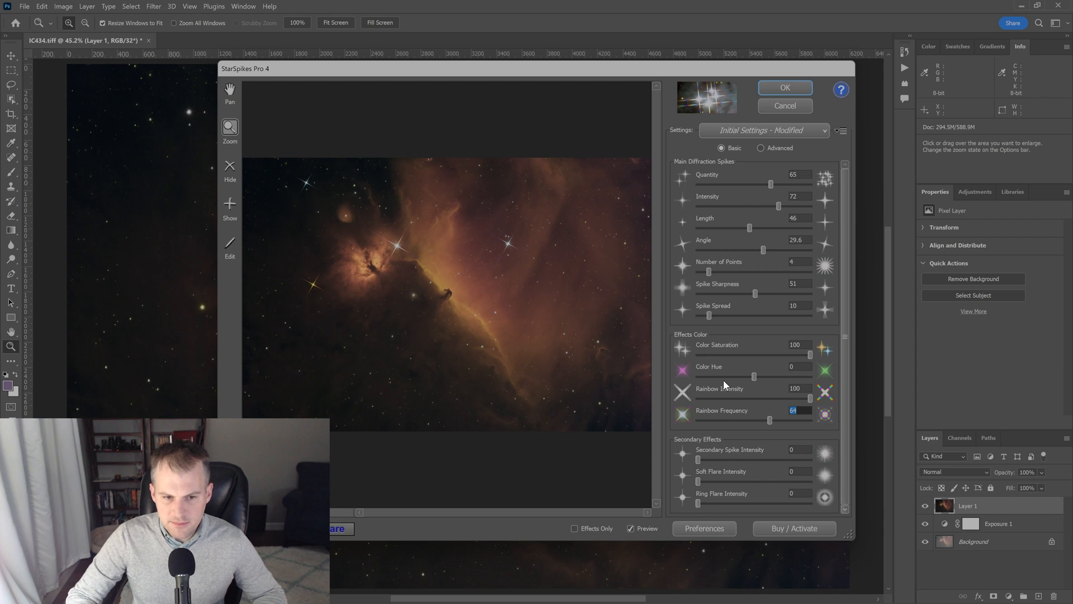
mouse_move(697, 445)
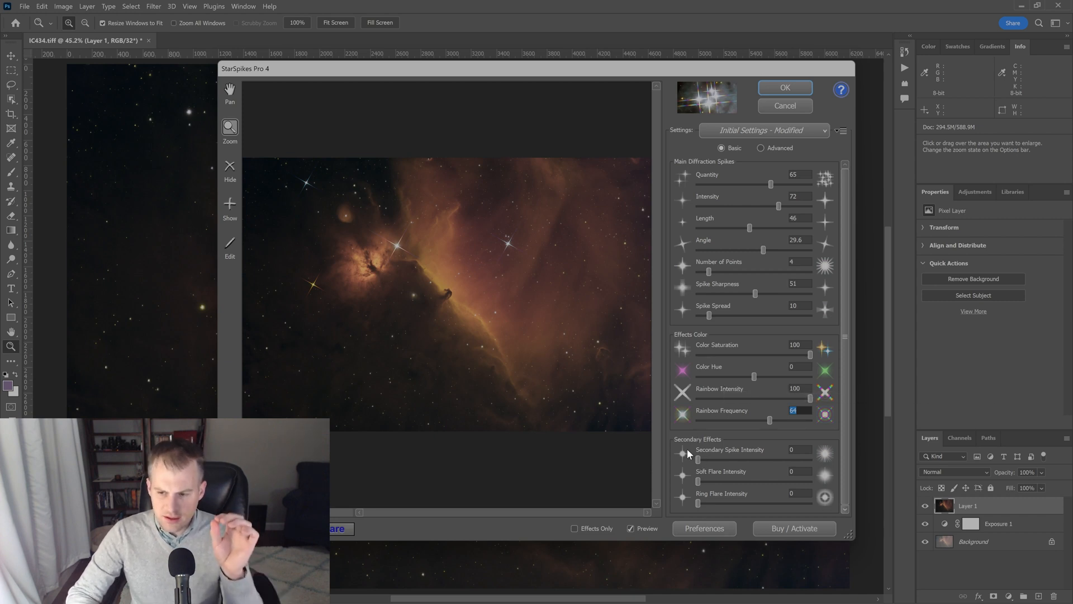
mouse_move(690, 458)
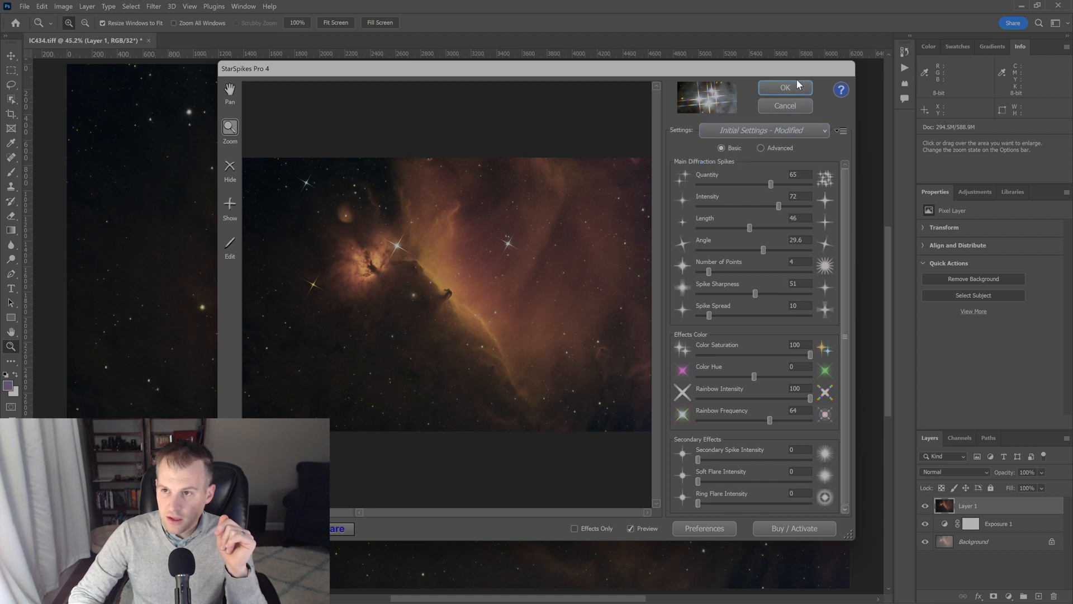
Apply the StarSpikes filter with OK and fit the whole nebula image on screen.
left_click(784, 87)
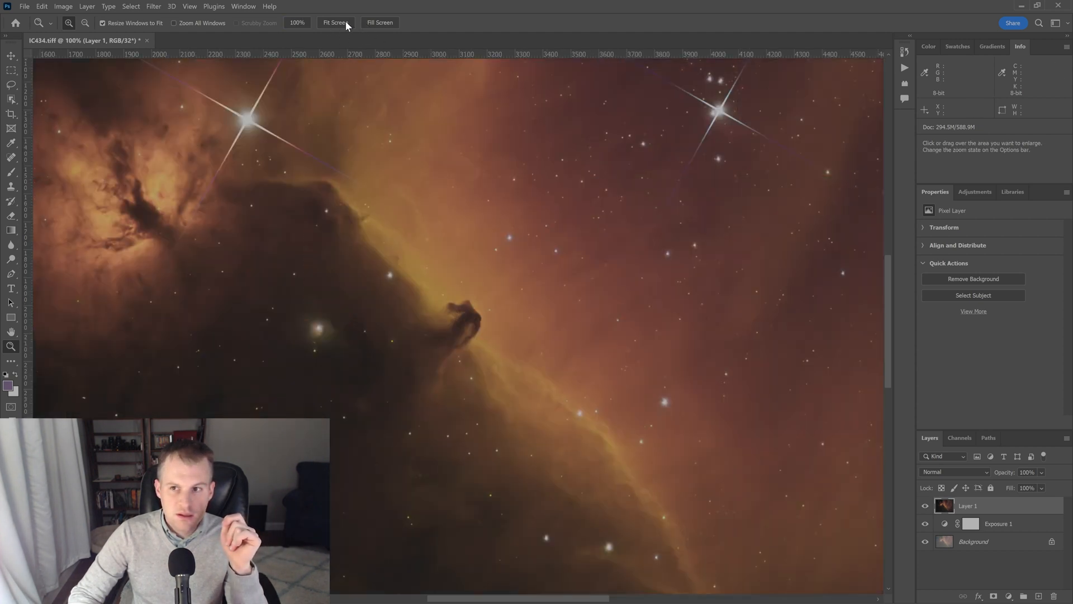
left_click(335, 23)
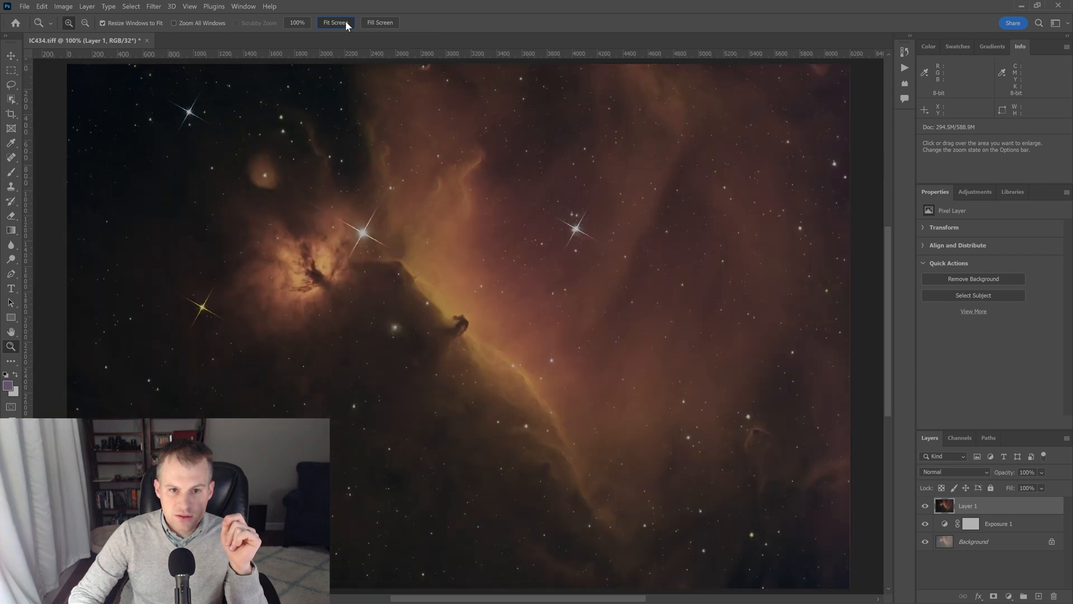
left_click(336, 22)
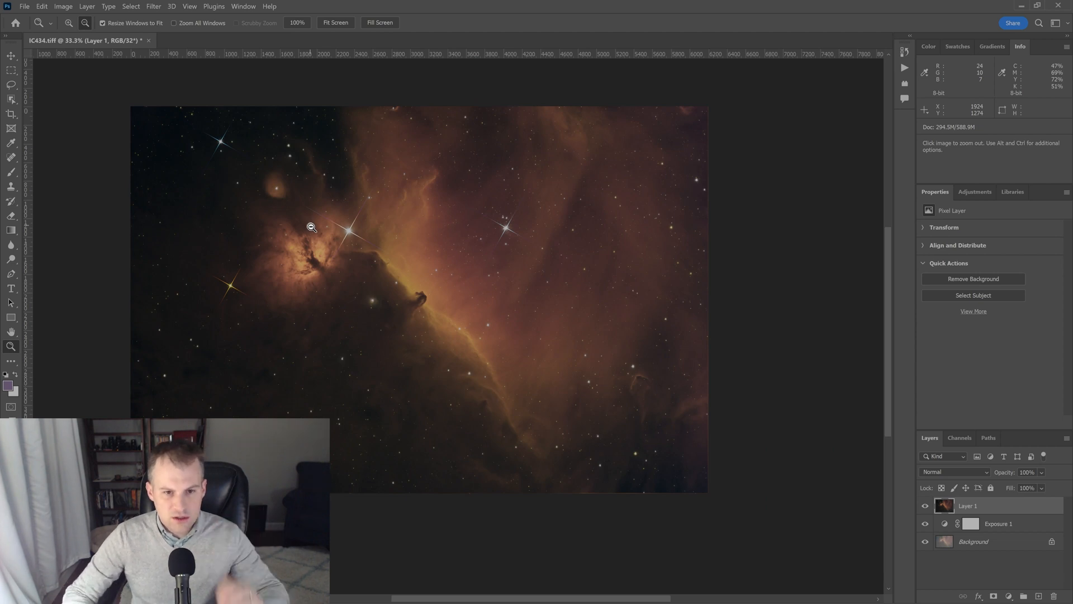
mouse_move(641, 273)
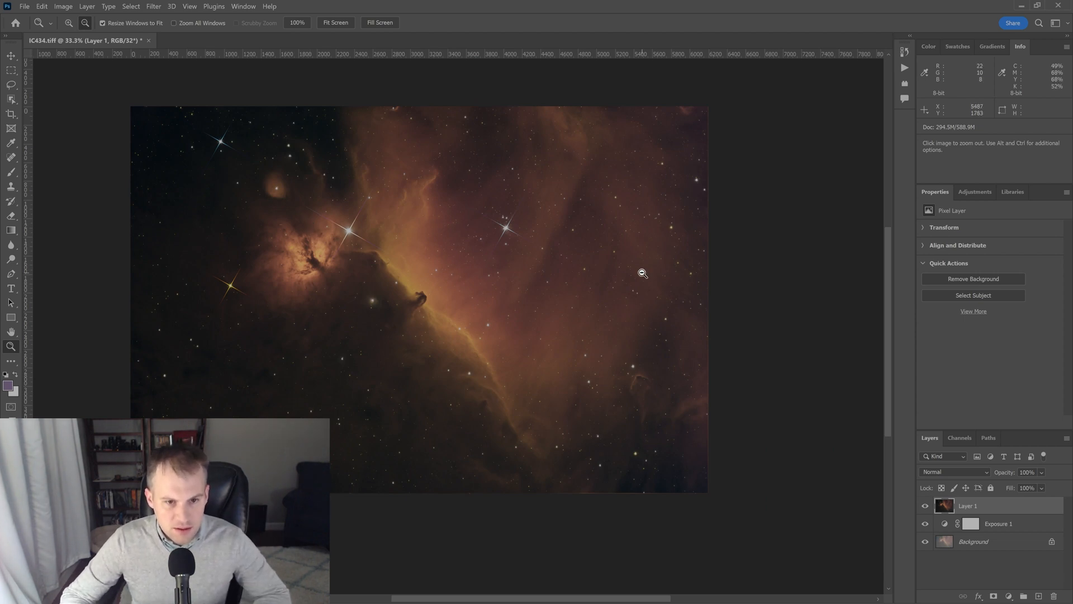